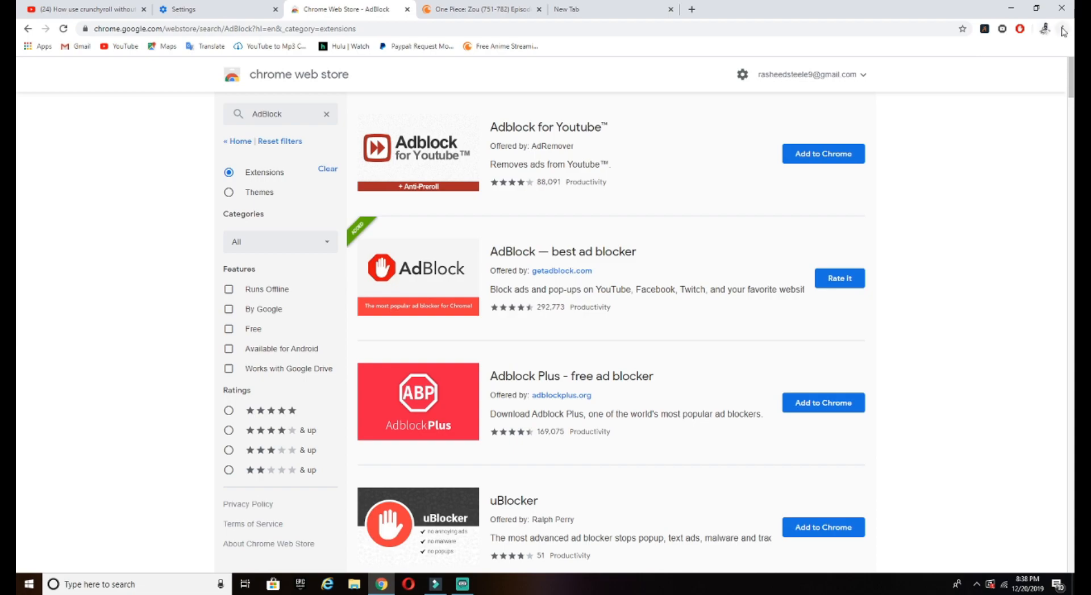
Check the browser settings page and scroll through the AdBlock extension search results
left_click(1080, 28)
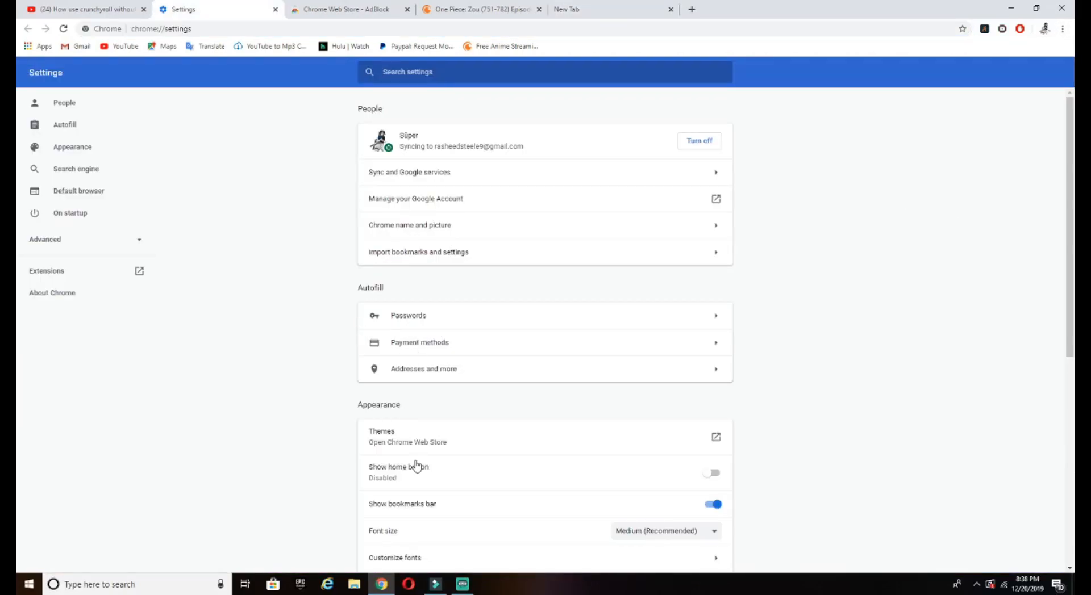
left_click(714, 436)
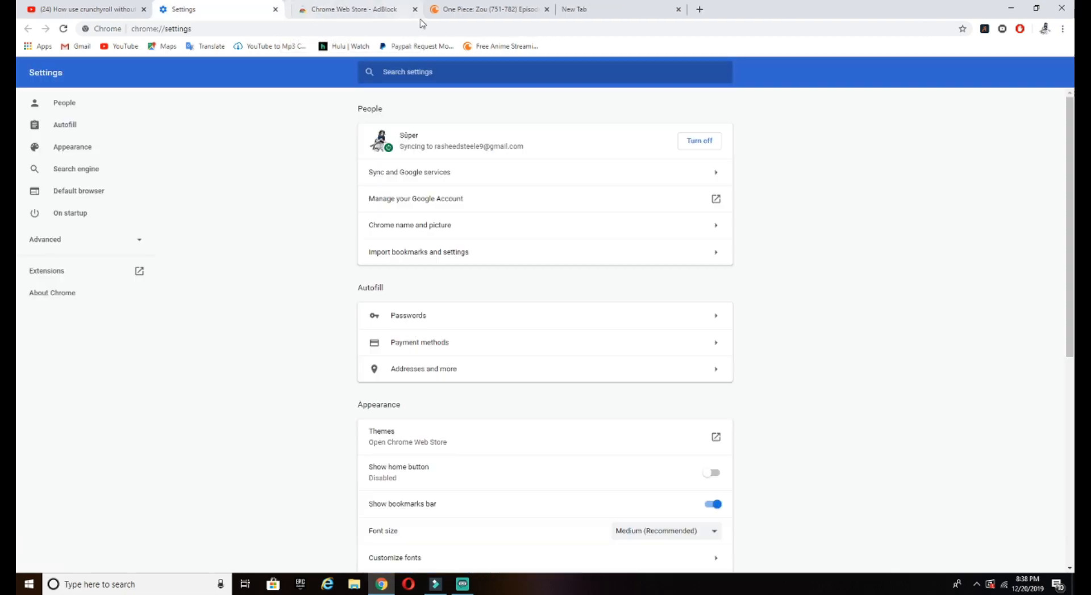
left_click(354, 9)
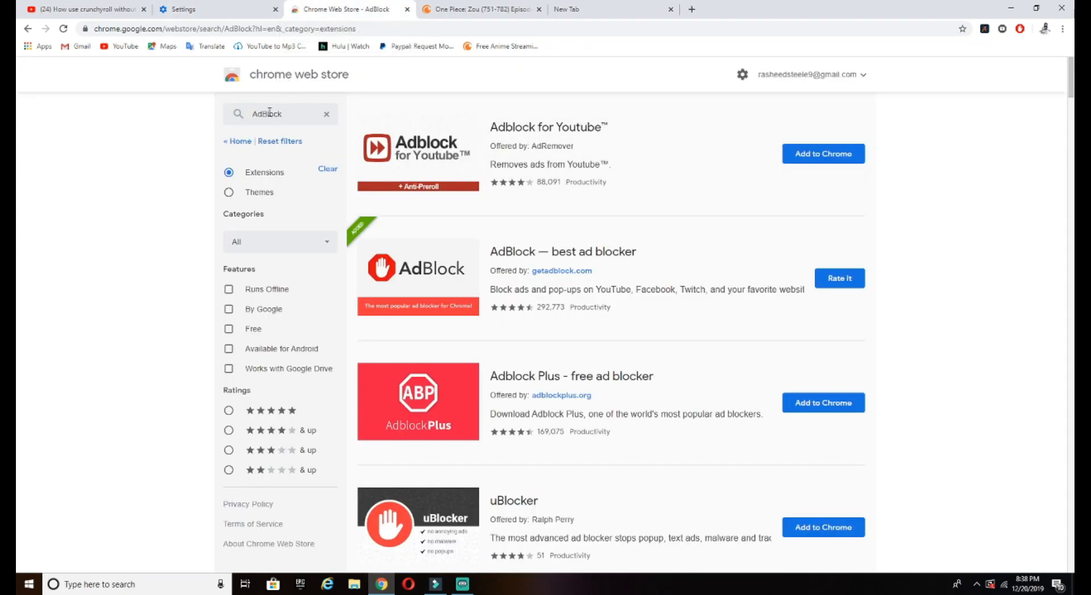
mouse_move(473, 142)
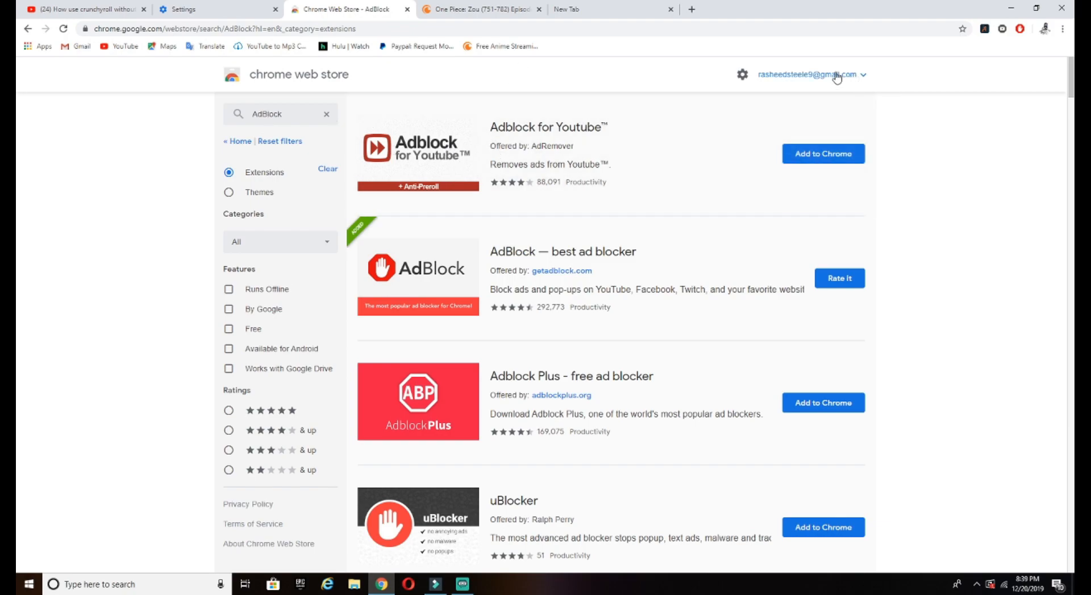
scroll("down", 3)
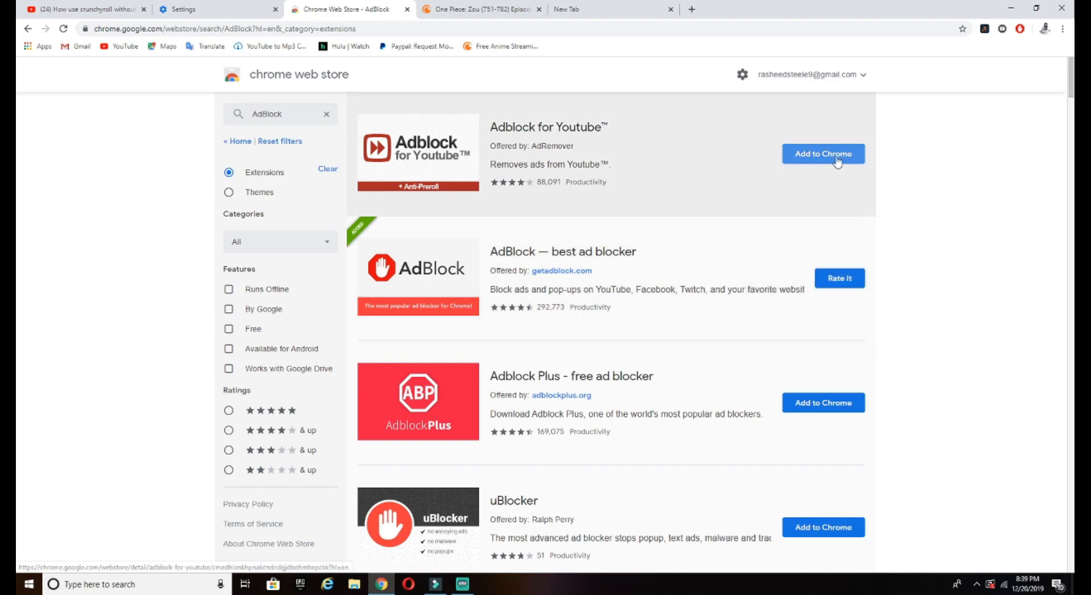
mouse_move(409, 283)
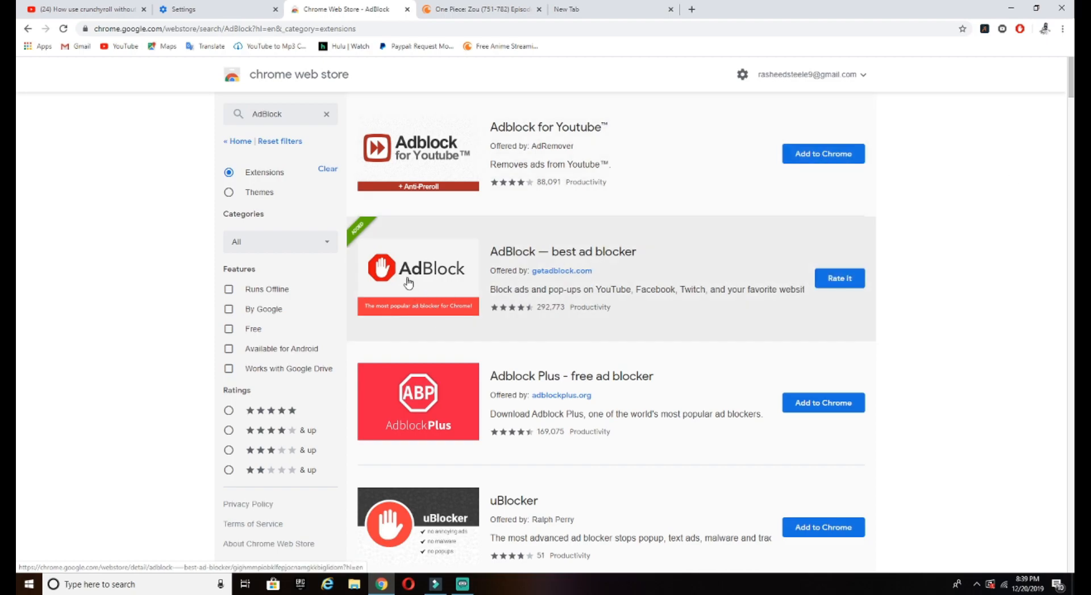
mouse_move(461, 318)
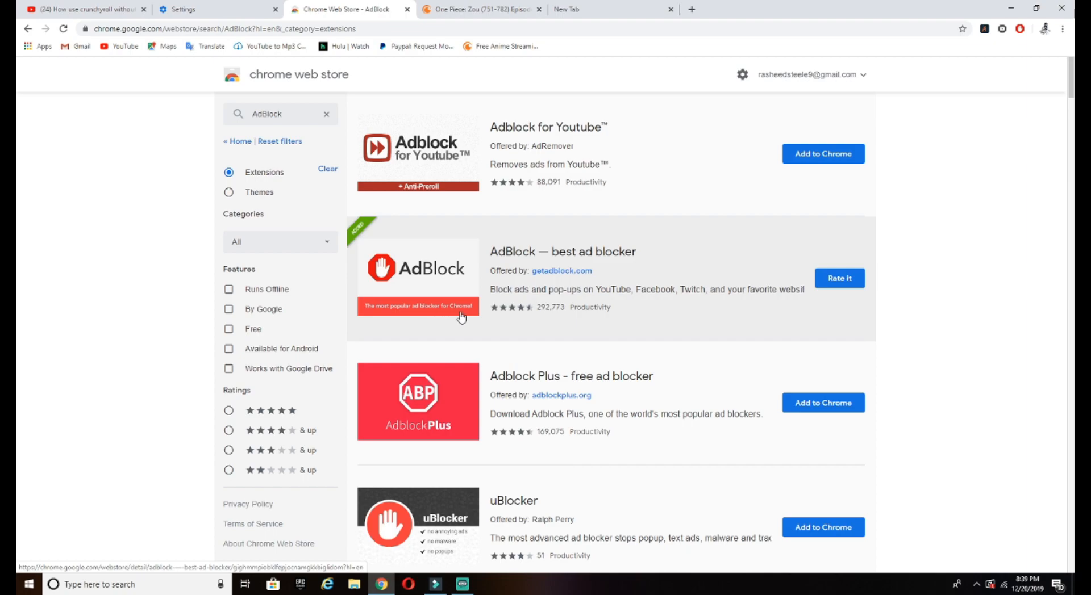
scroll("down", 3)
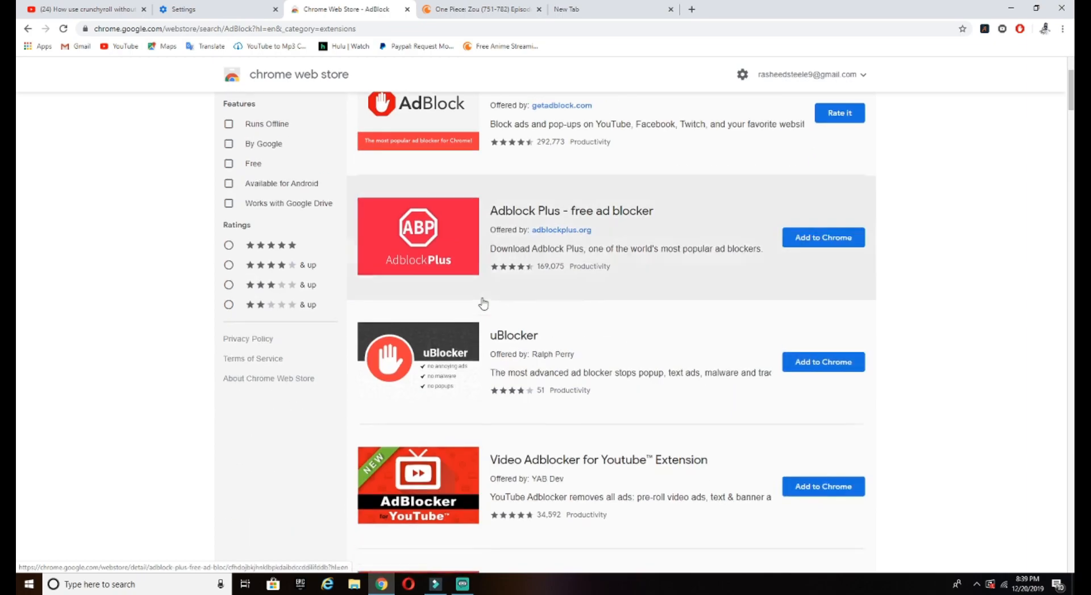
scroll("down", 3)
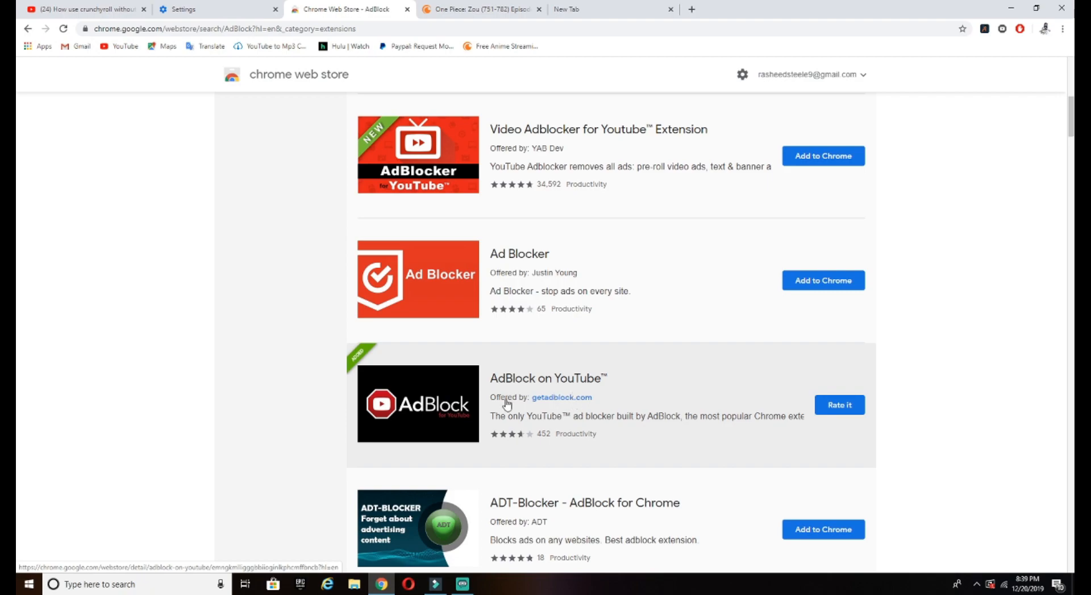
mouse_move(471, 393)
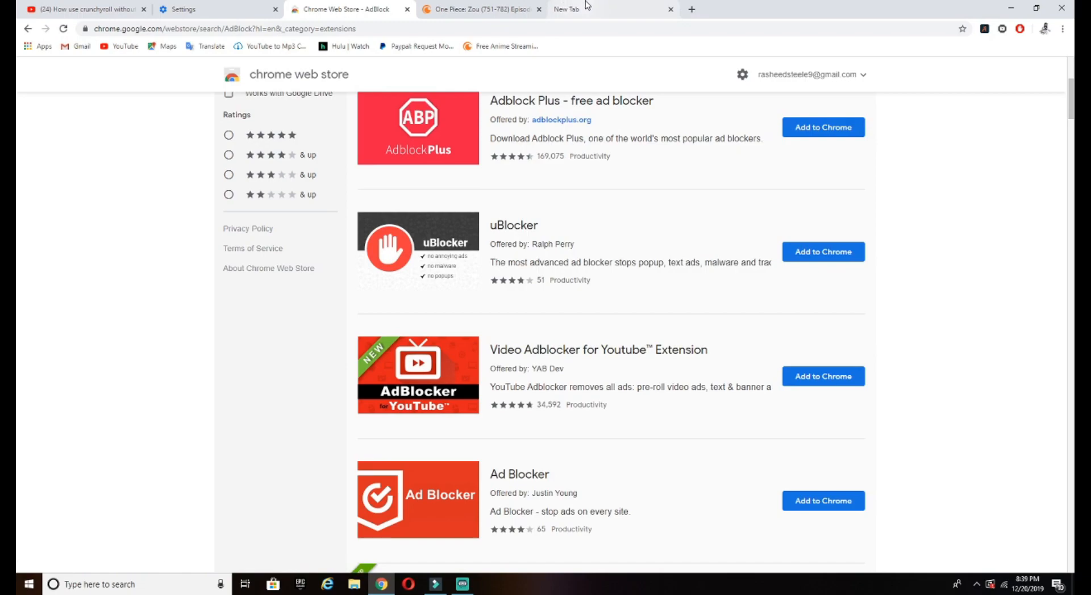
Check the Crunchyroll One Piece episode page, then return to the blank new tab
left_click(567, 9)
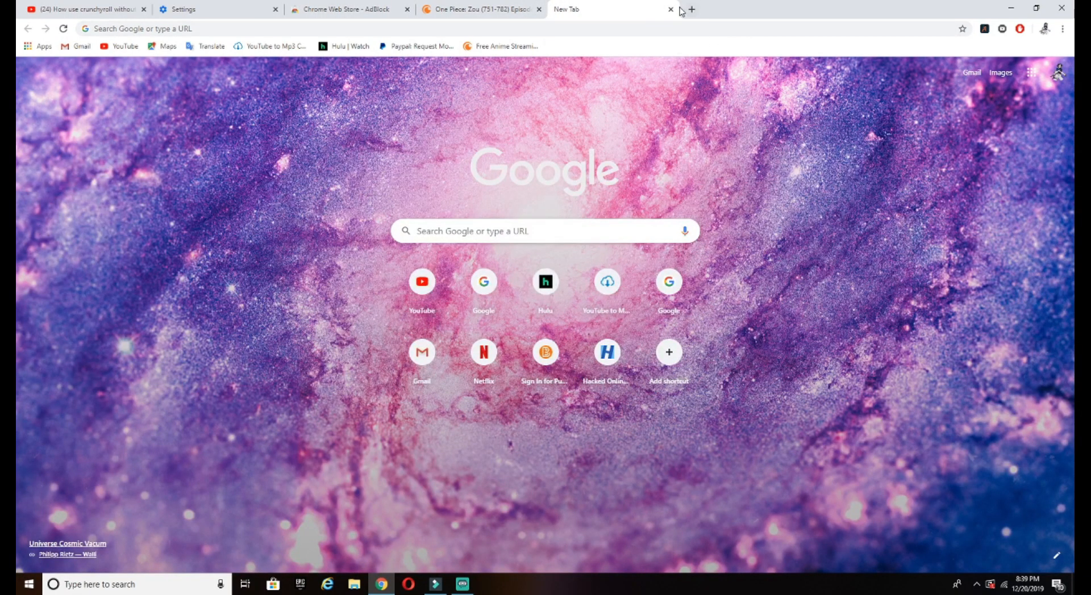
left_click(479, 9)
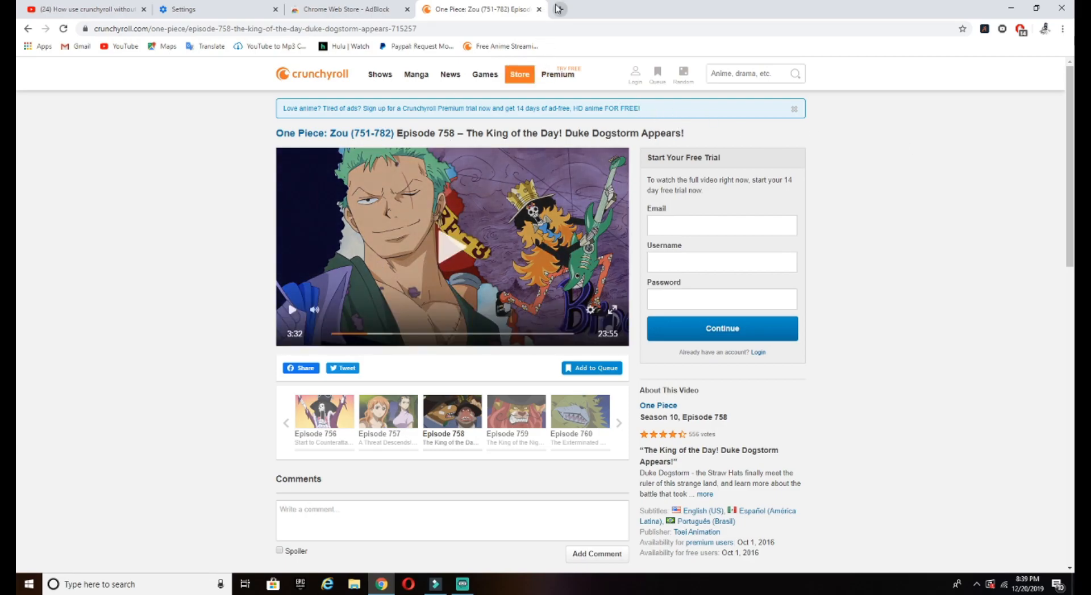
left_click(559, 9)
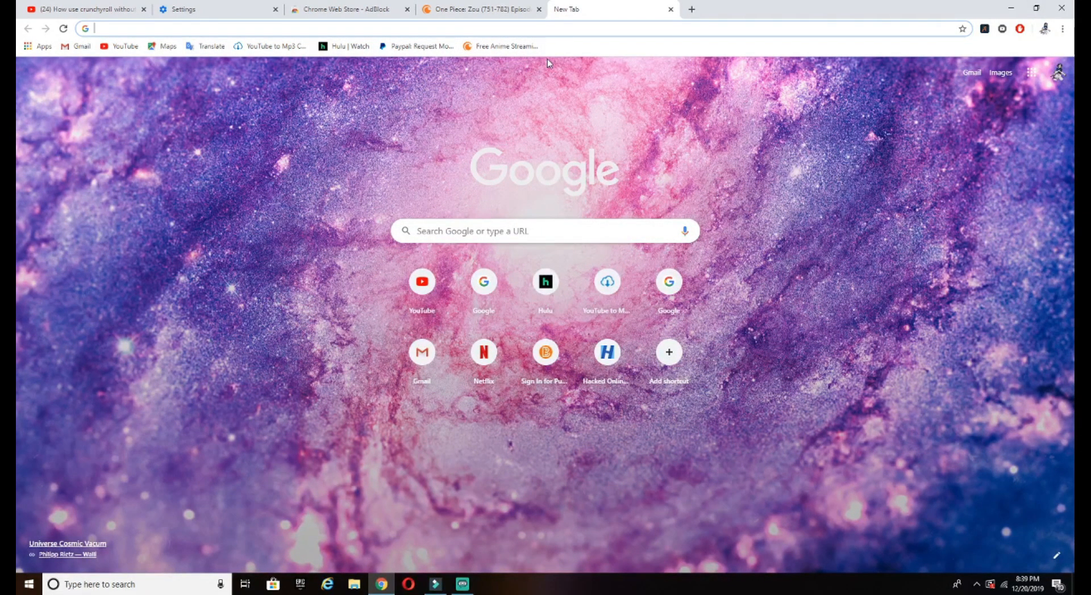
Search 'crunchyroll anime' from the address bar and go to the Crunchyroll result
type("s")
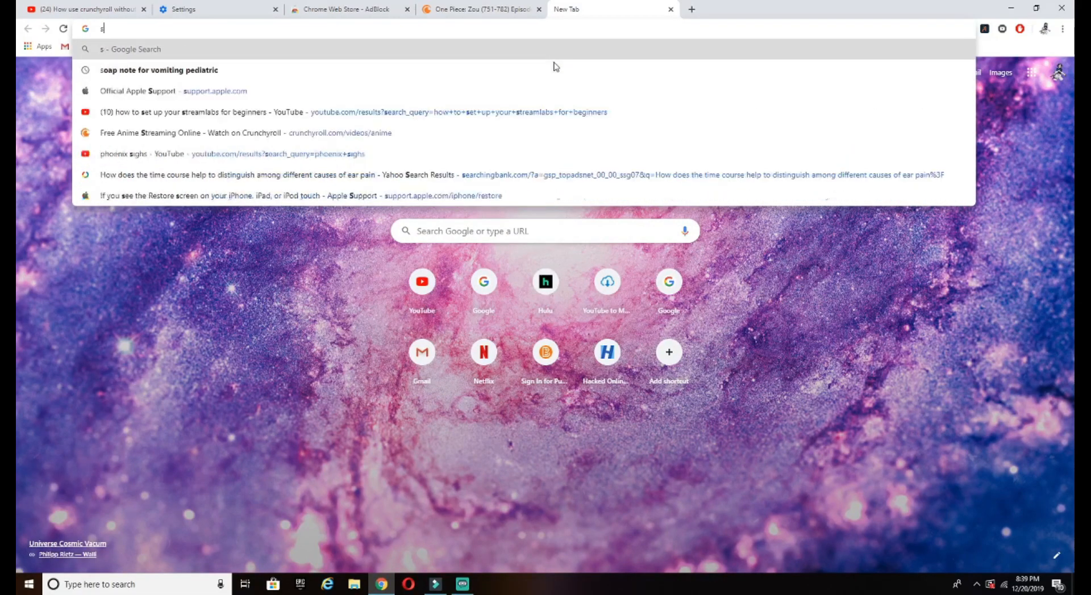
type("crunchyroll anime")
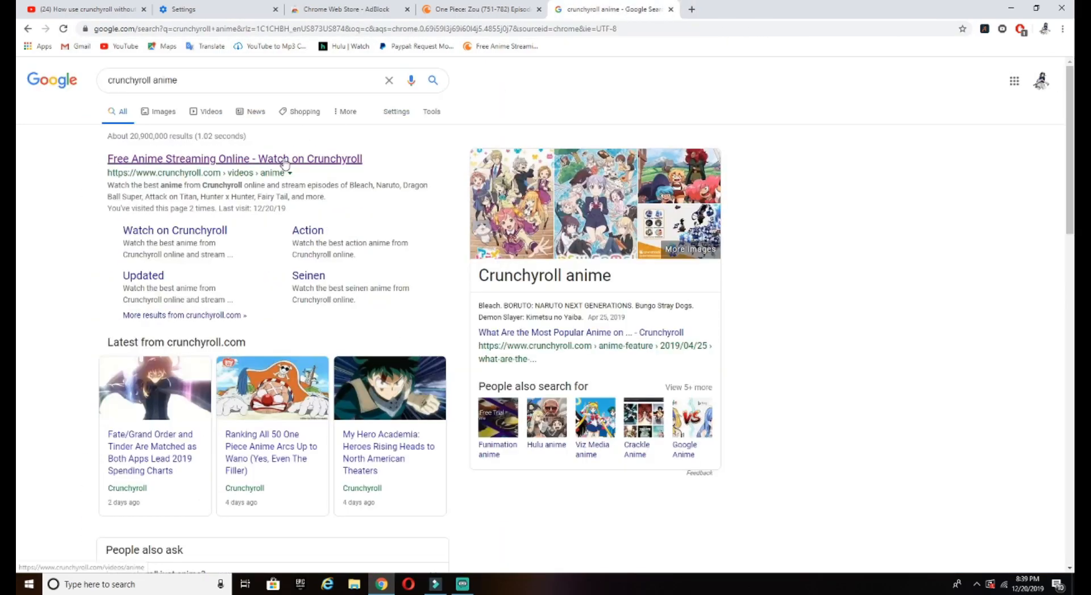
left_click(234, 159)
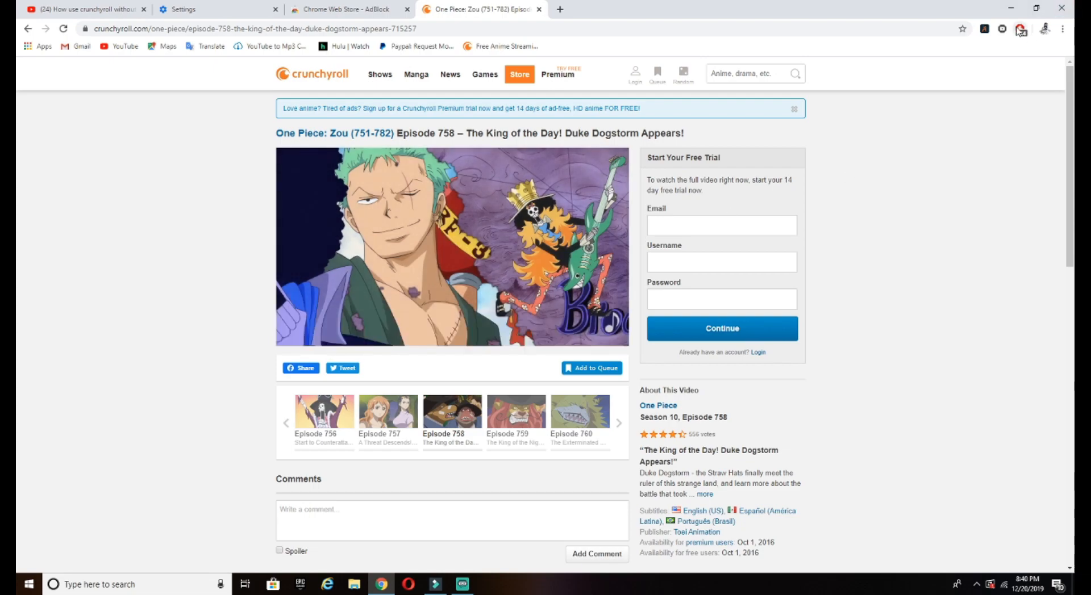
left_click(1019, 29)
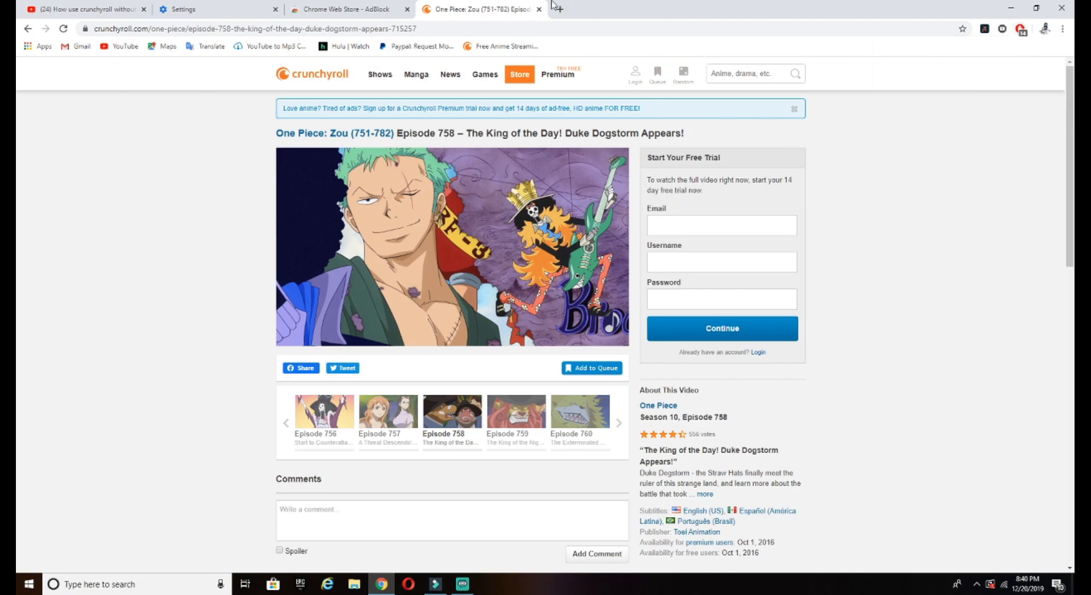
left_click(555, 9)
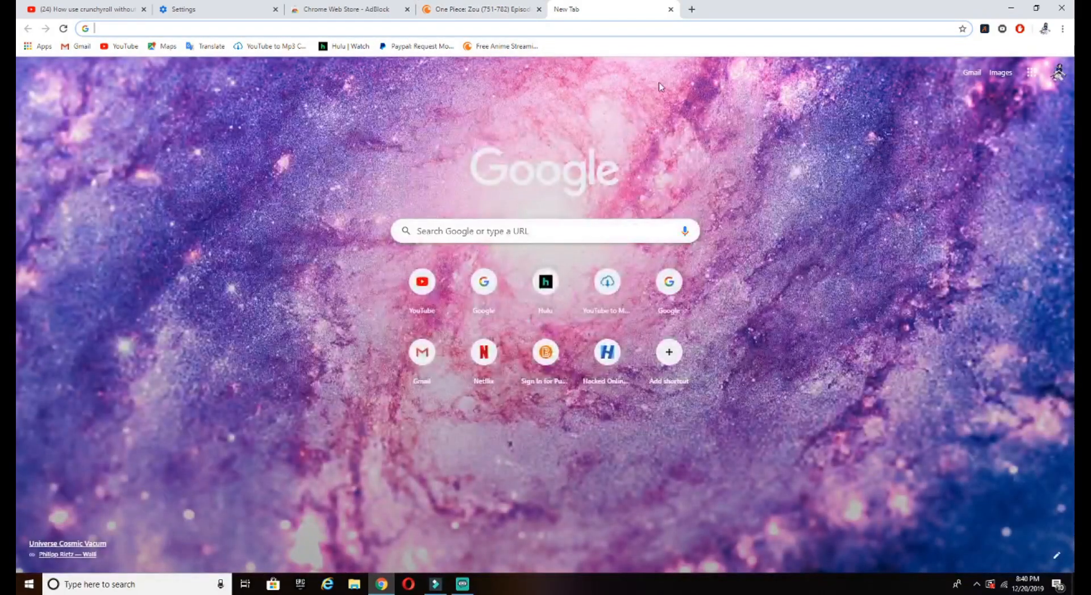
left_click(479, 9)
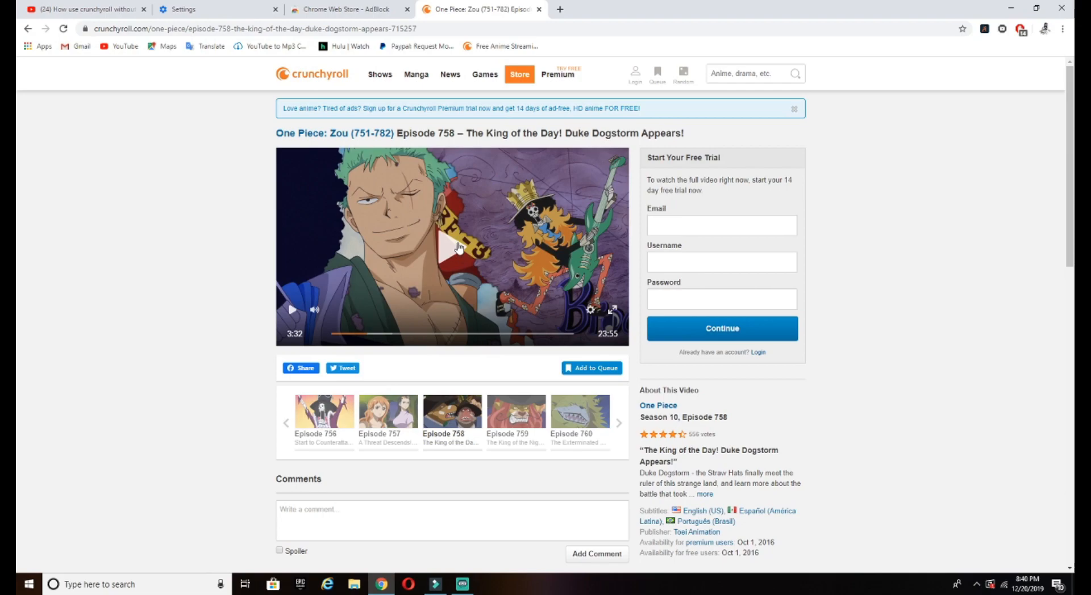
Play One Piece Episode 758 and seek to a later point, confirming no ads interrupt
left_click(1021, 28)
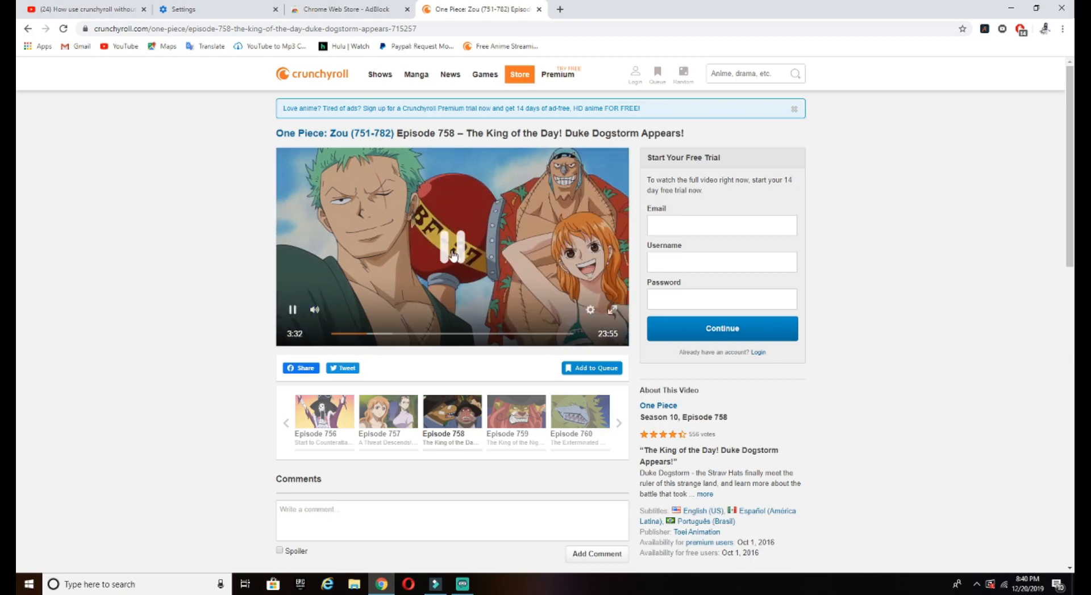
left_click(401, 334)
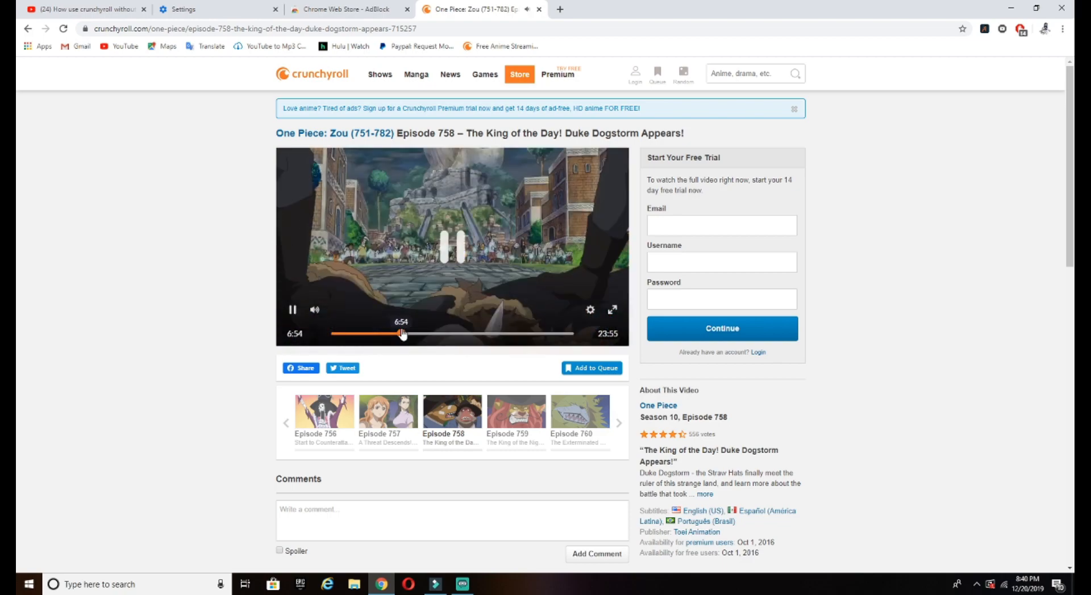
left_click_drag(400, 334, 370, 334)
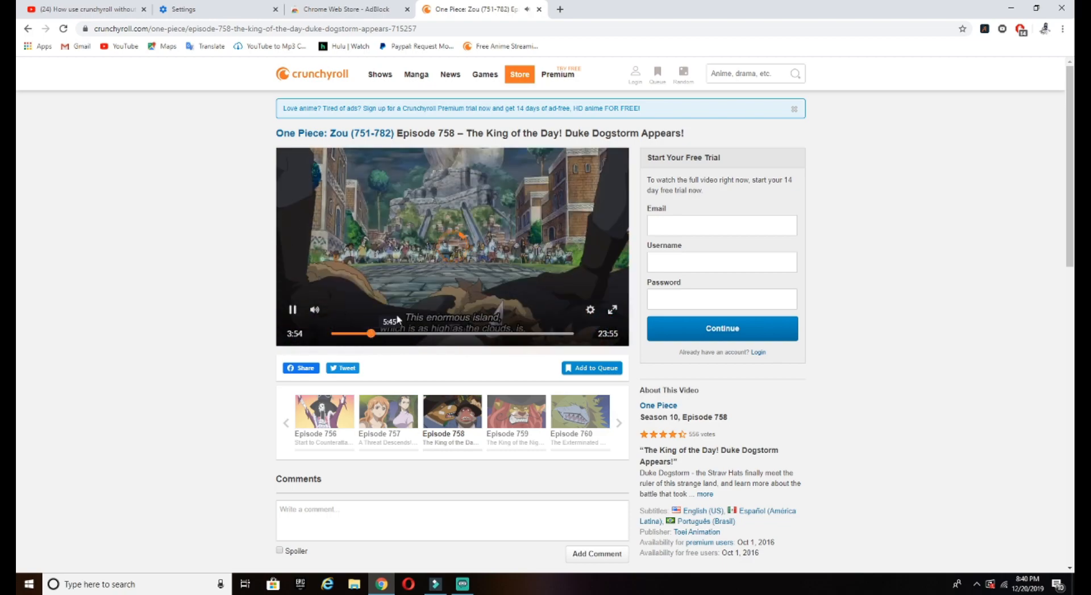
mouse_move(451, 271)
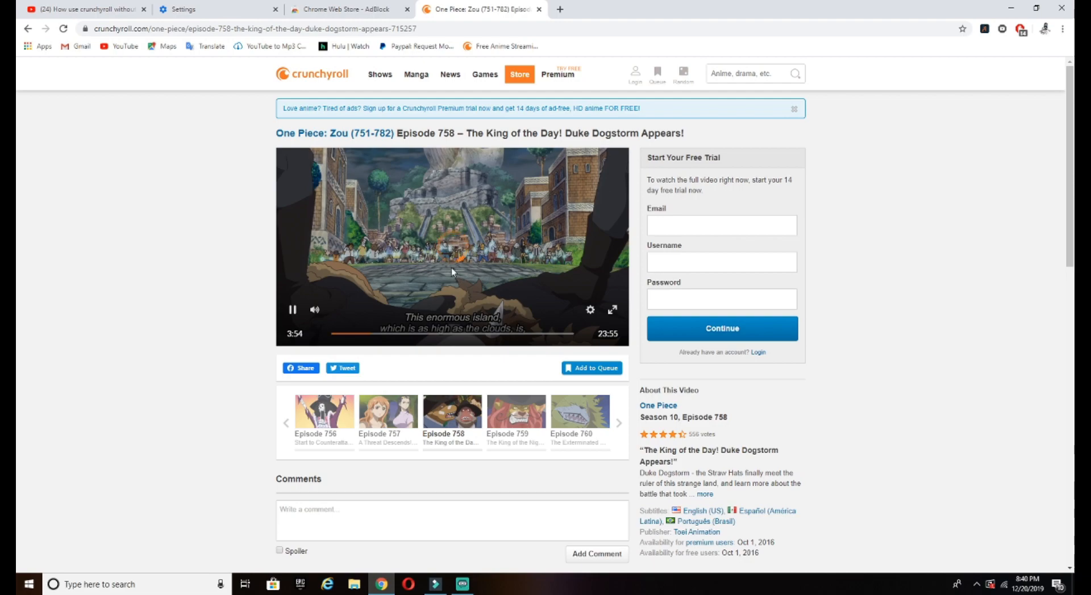
left_click(452, 250)
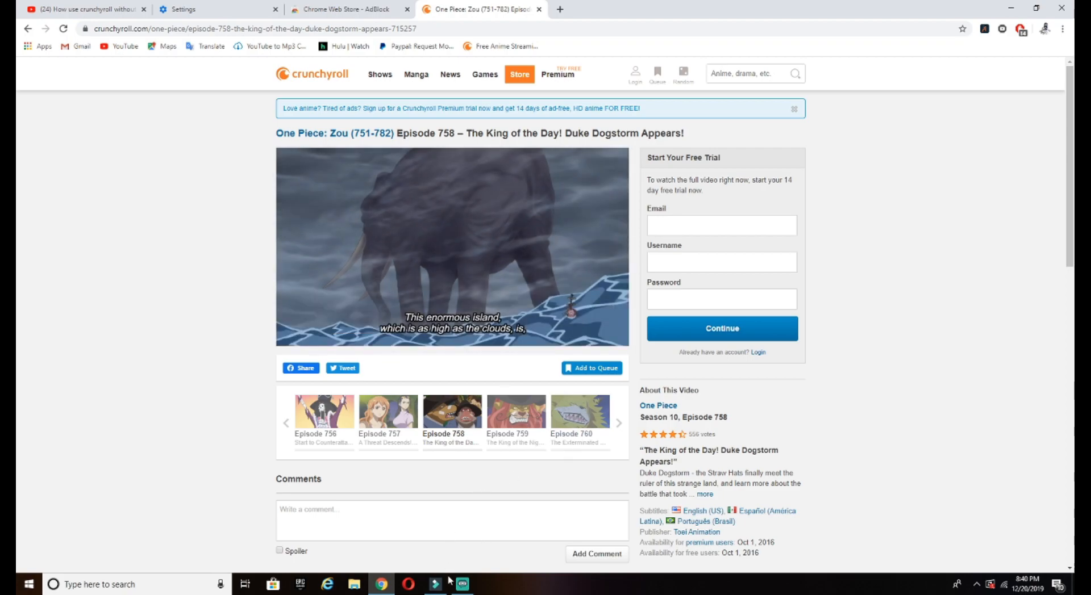
mouse_move(460, 584)
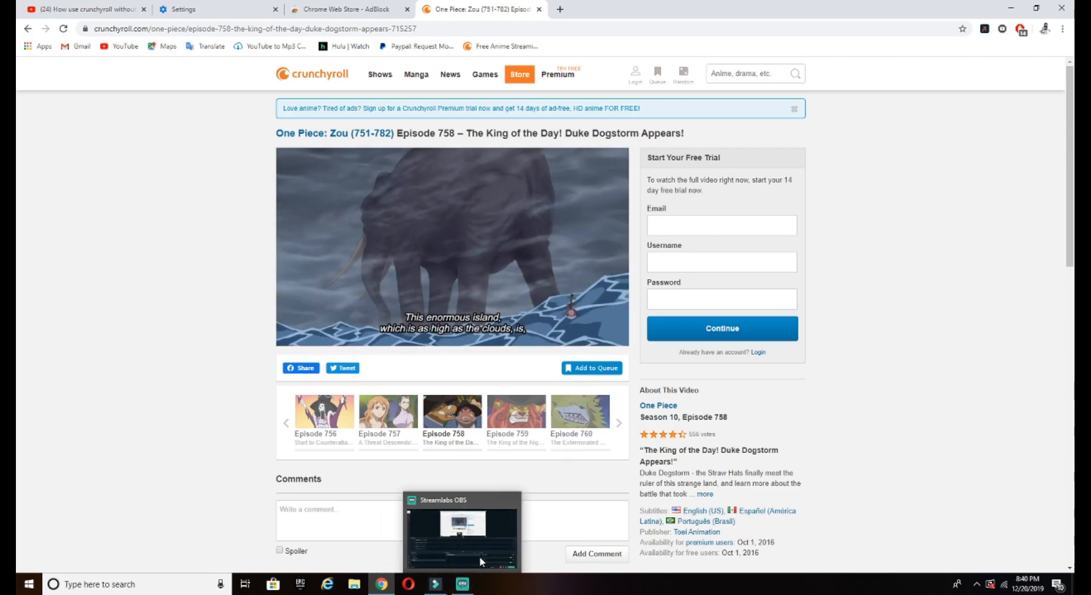